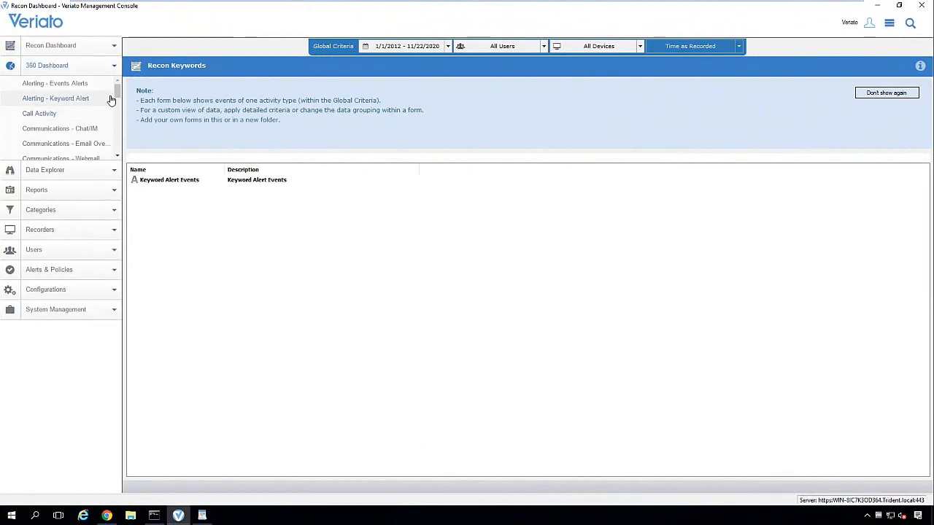
Show the Global Criteria user filter choices: All Users, Include/Exclude Categories or Individuals
scroll(down, 3)
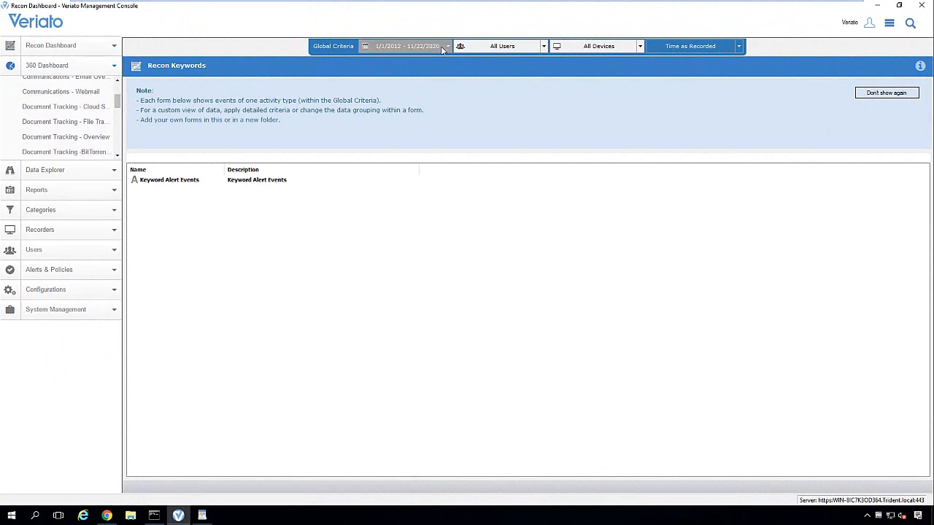
click(447, 46)
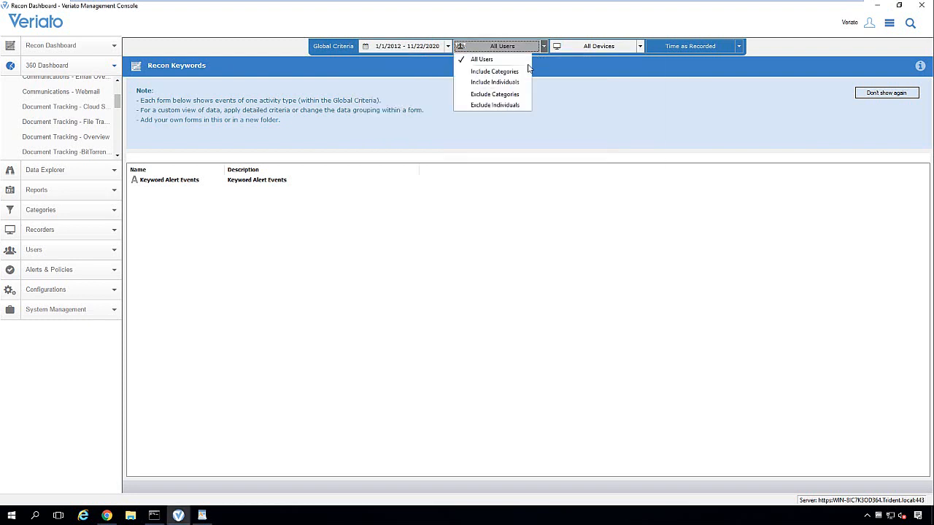
mouse_move(495, 82)
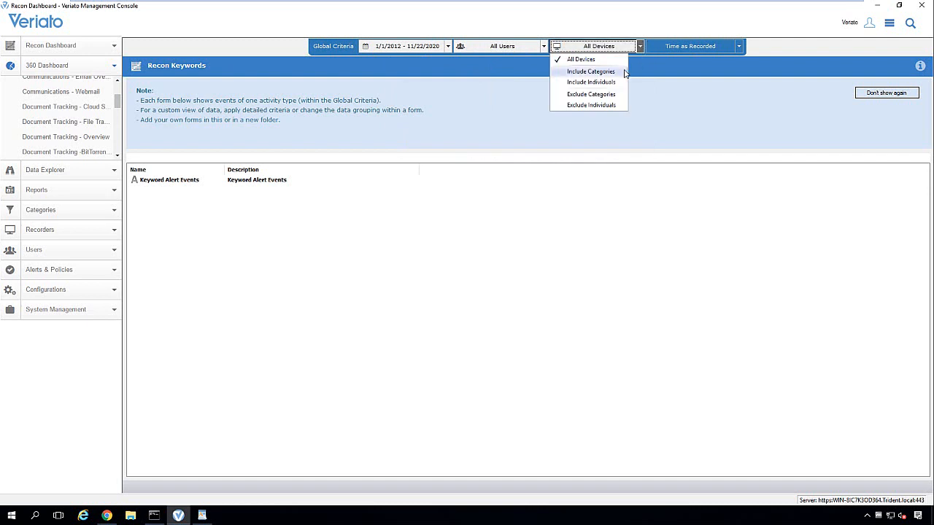
mouse_move(622, 76)
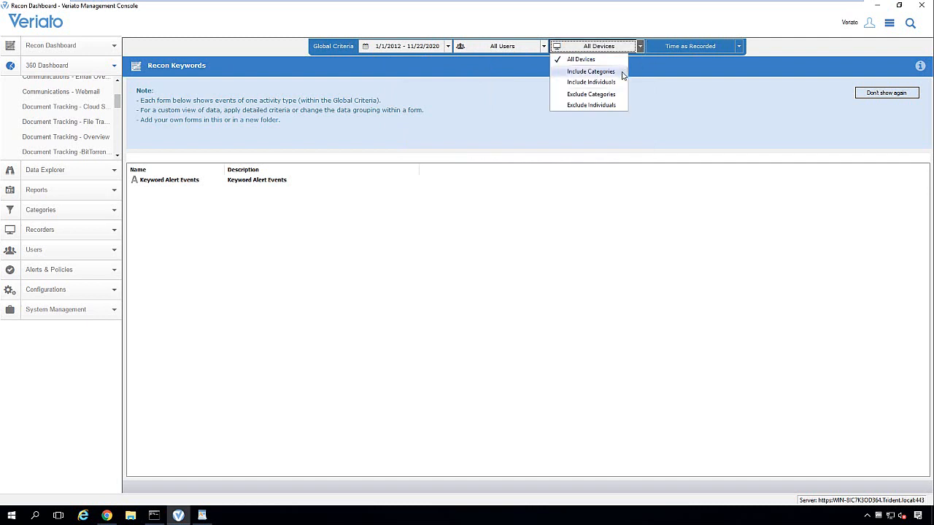
Set the device criterion to Include Categories and dismiss the no-device-category notice
click(591, 71)
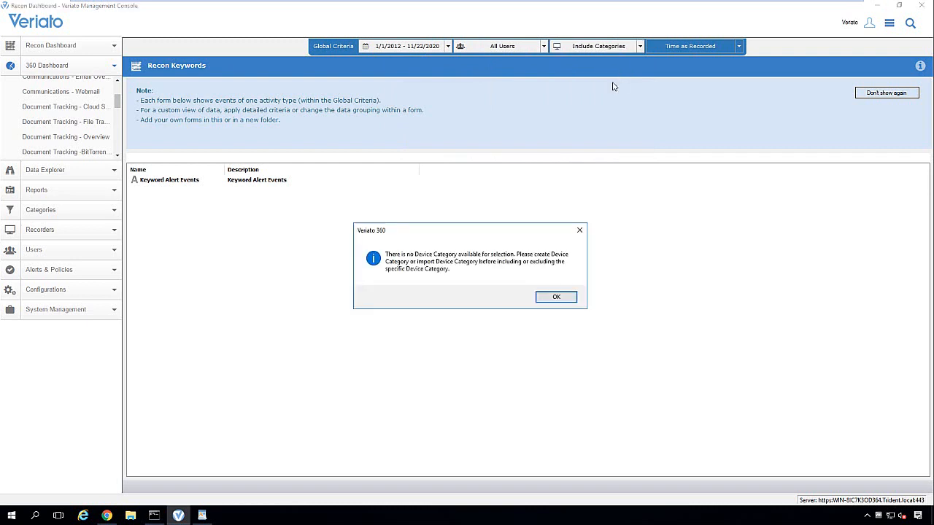
click(556, 298)
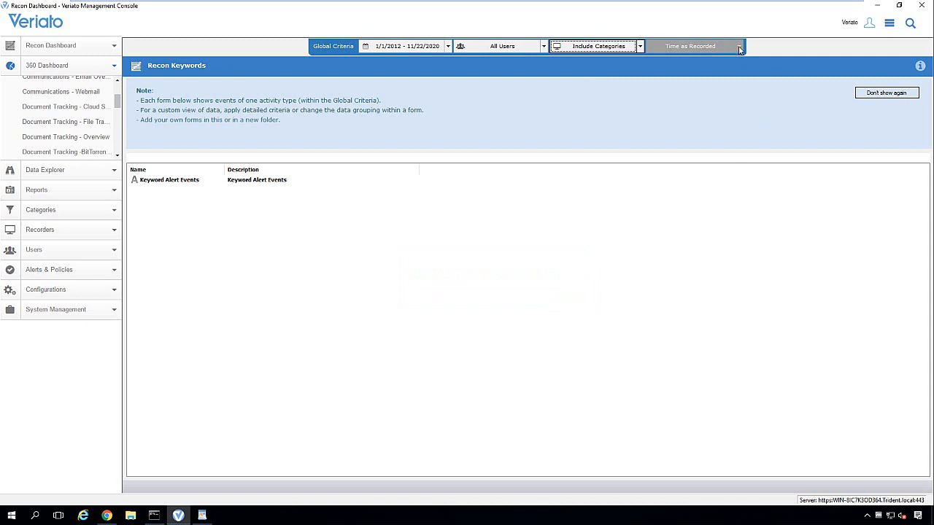
Show the criteria time choices: Time as Recorded, Local Time, Set Criteria Time Zone
click(739, 46)
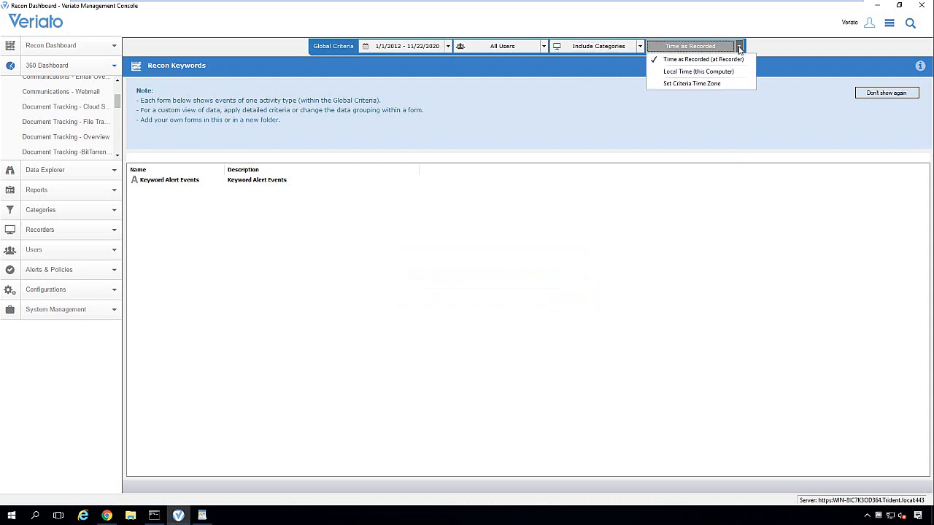
mouse_move(701, 58)
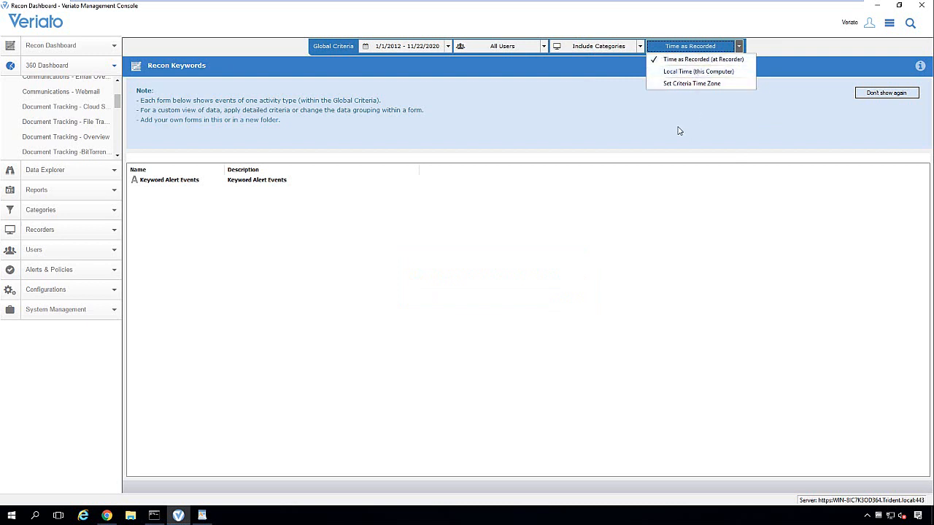
mouse_move(705, 83)
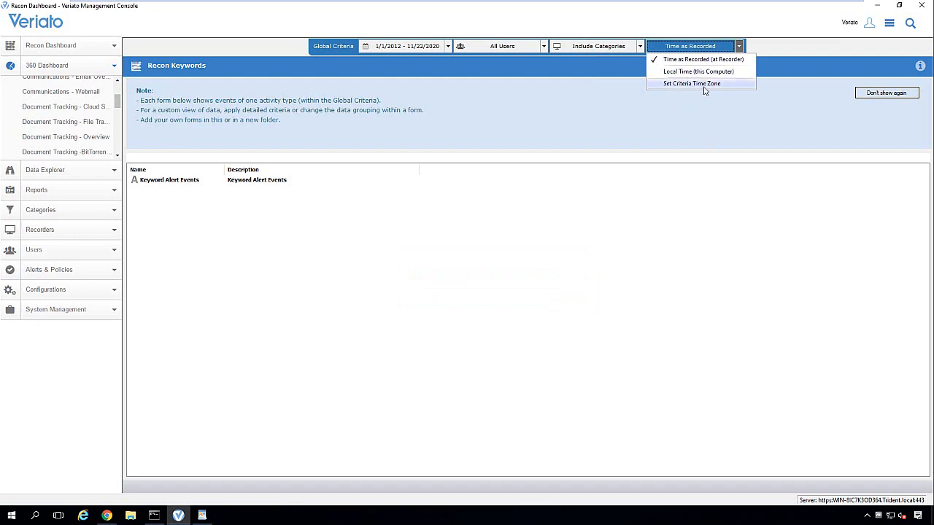